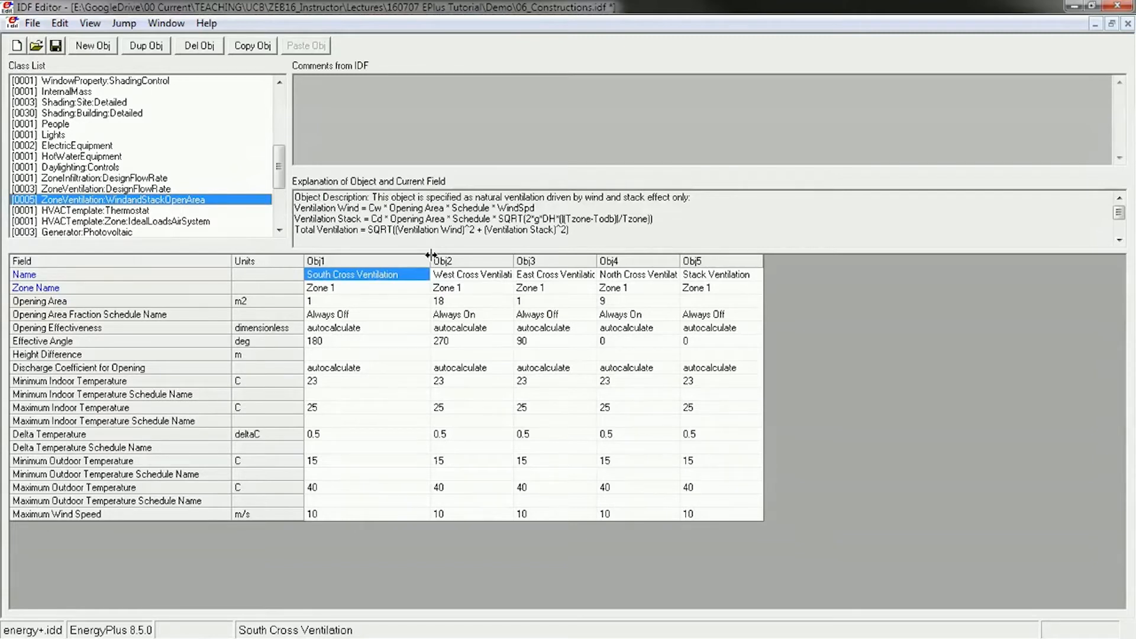
mouse_move(838, 265)
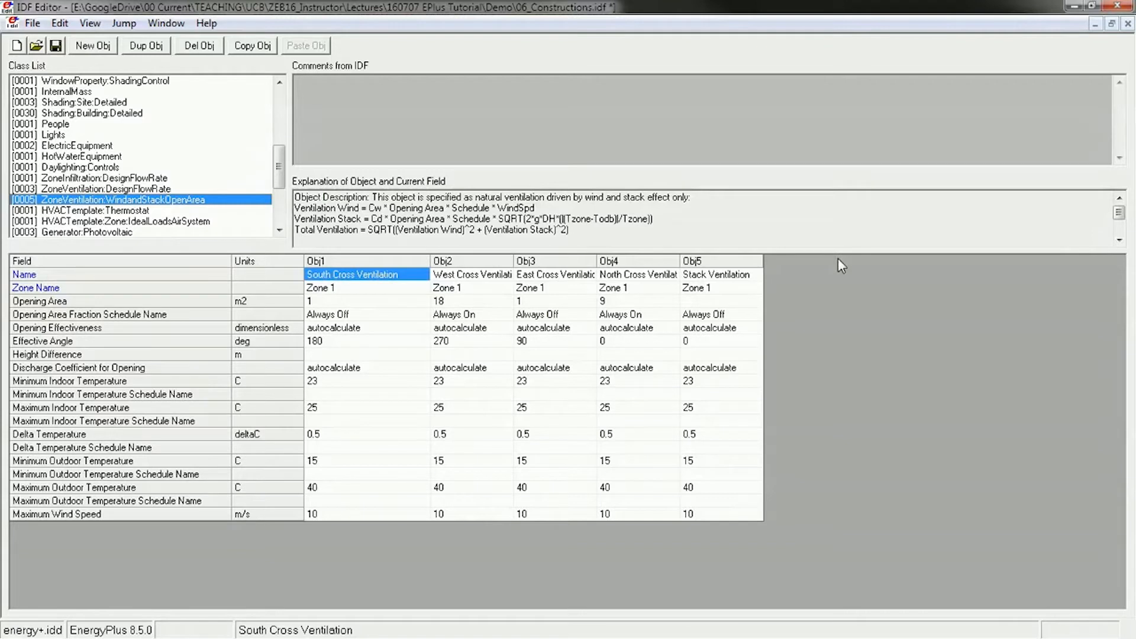
mouse_move(532, 447)
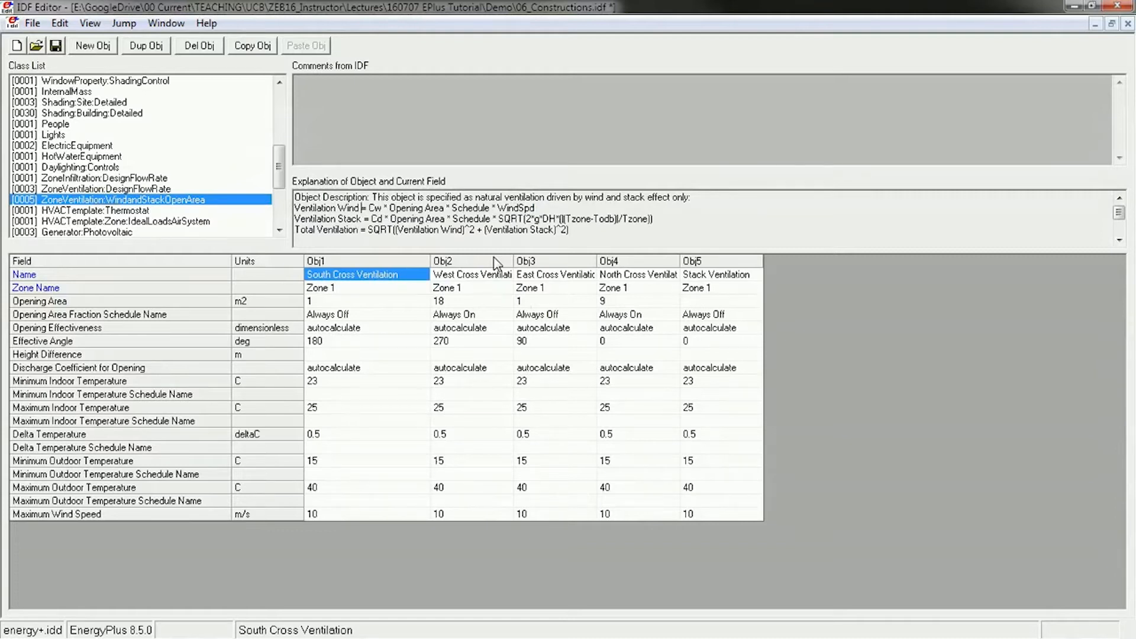
mouse_move(440, 215)
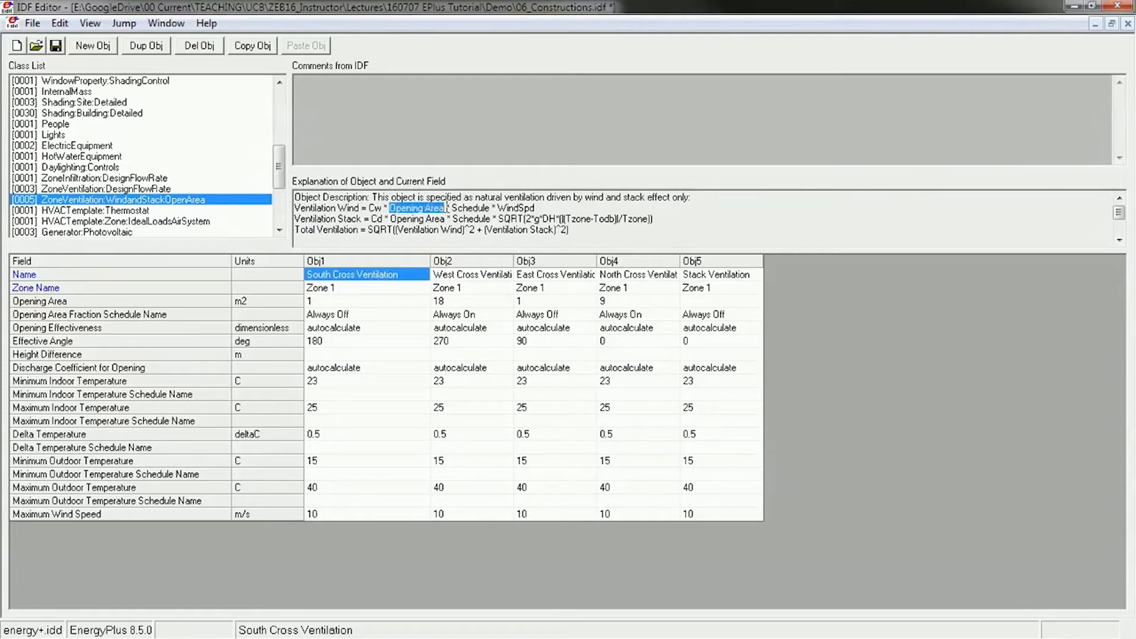
mouse_move(535, 274)
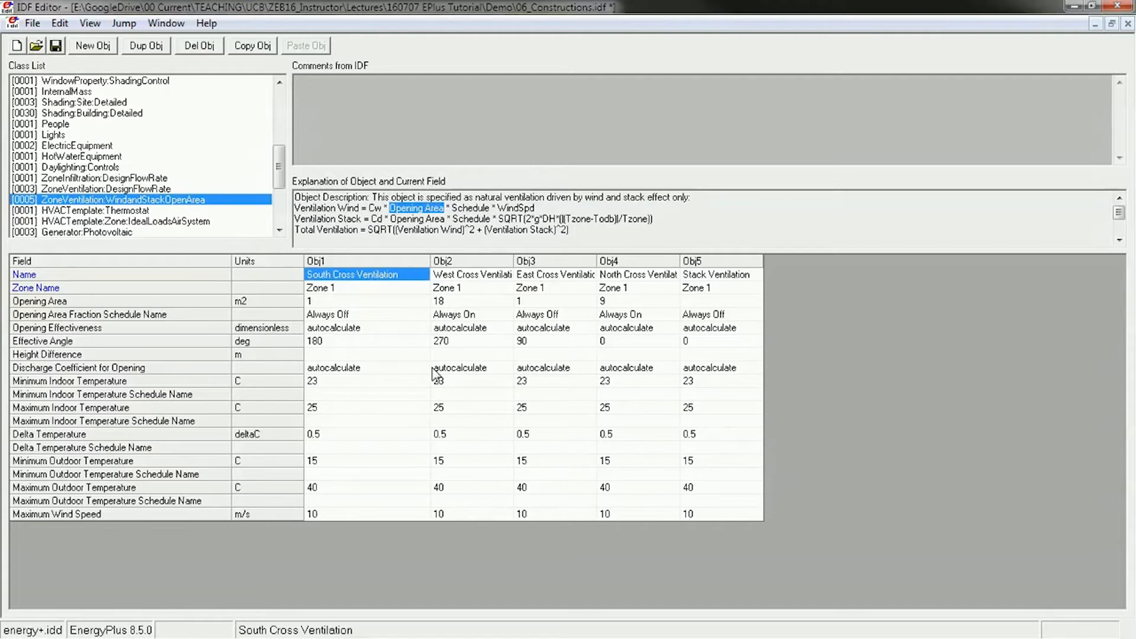
mouse_move(387, 341)
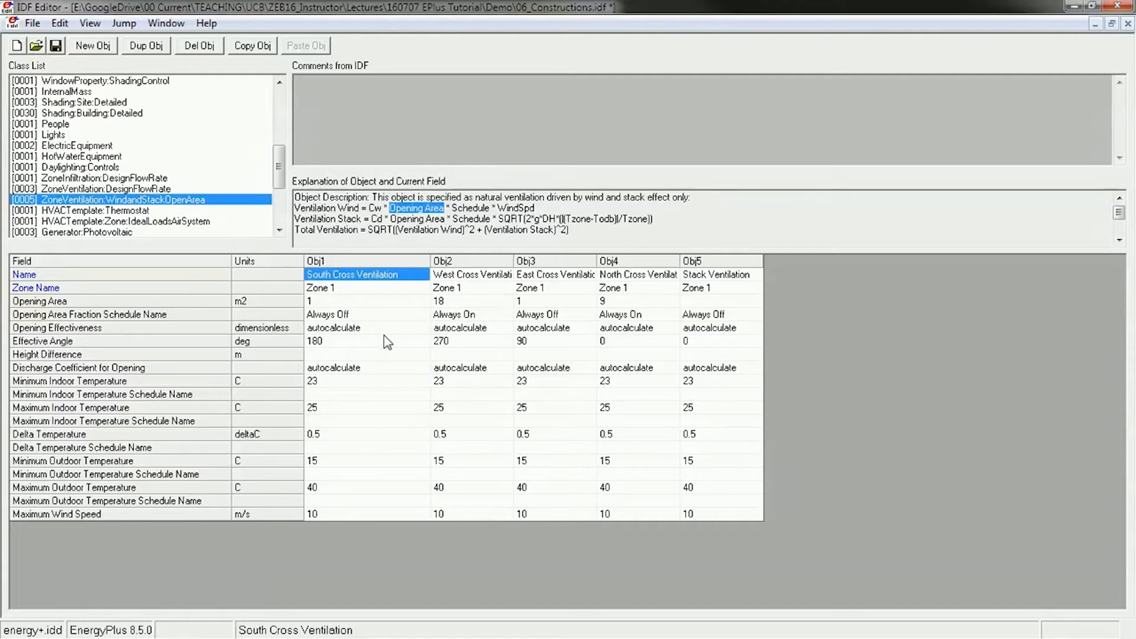
mouse_move(377, 362)
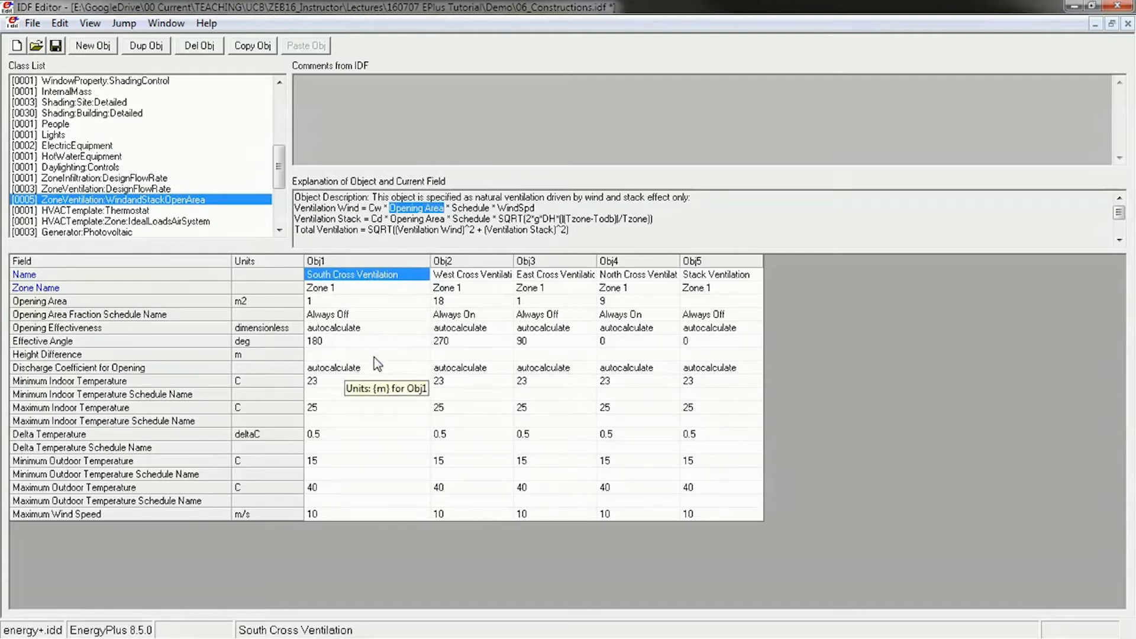
Set the South, West and remaining cross-ventilation effective angles to 192, 282, 102 and 12.
left_click(362, 301)
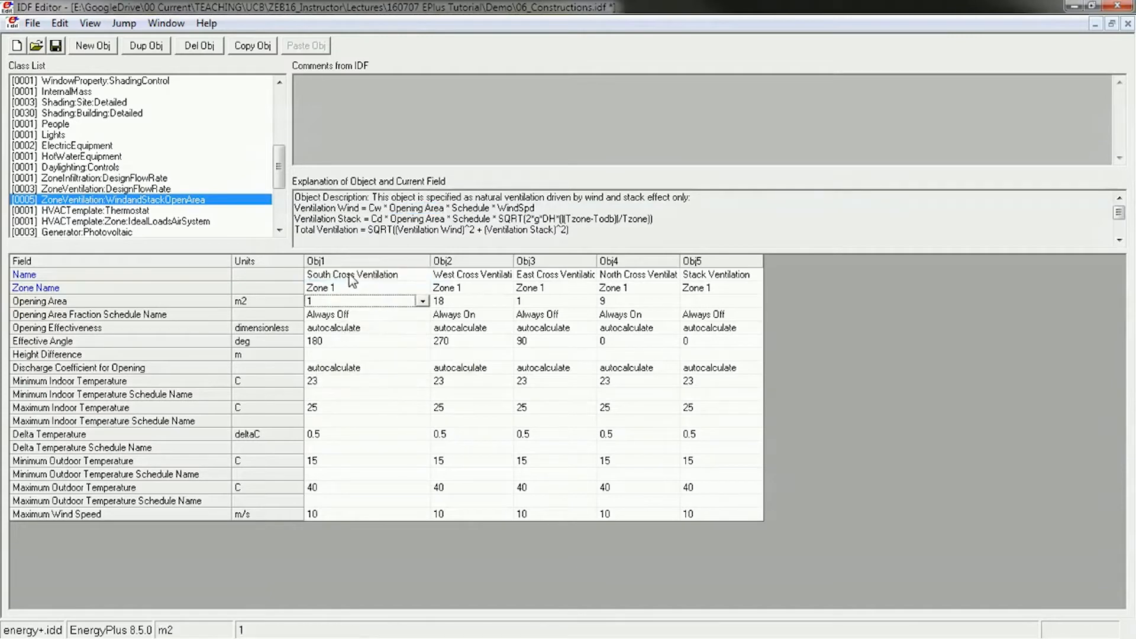
left_click(636, 274)
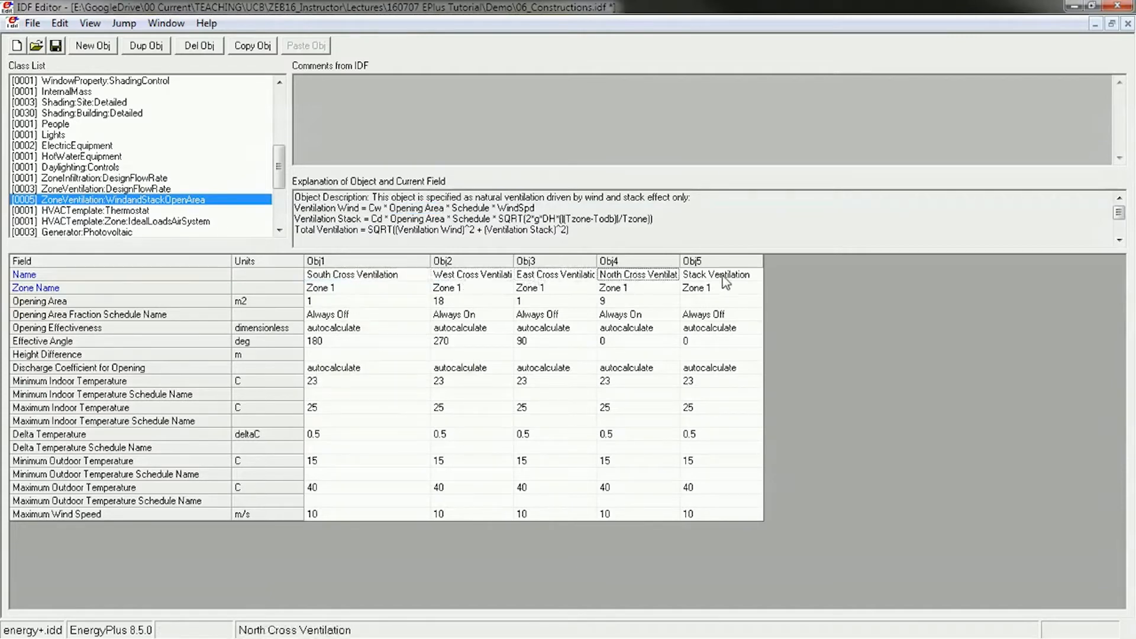
mouse_move(388, 287)
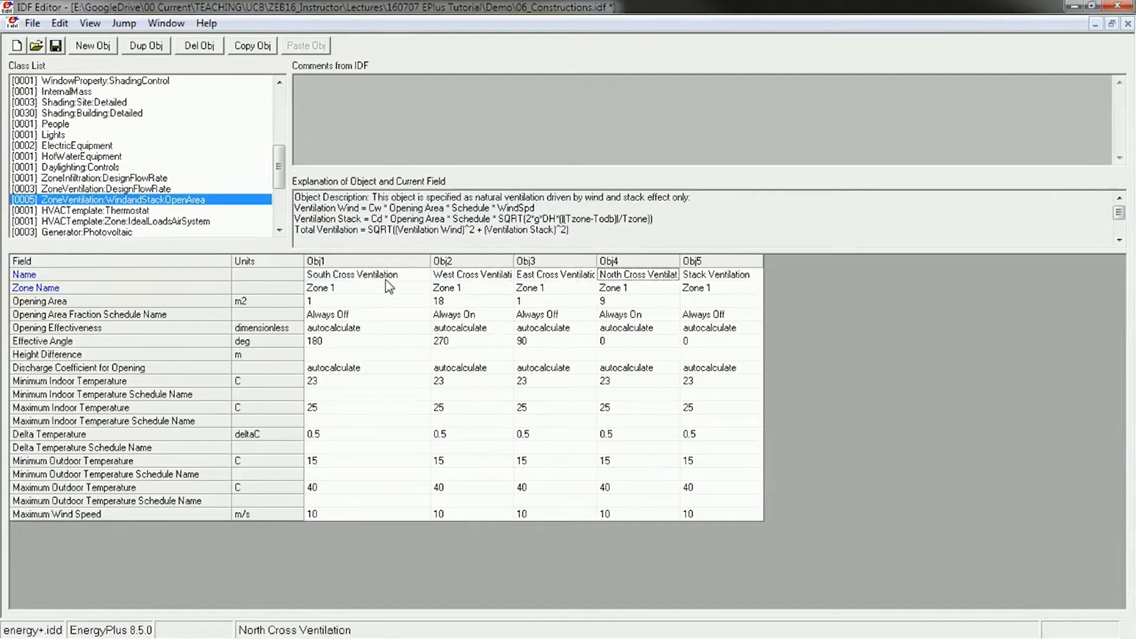
mouse_move(391, 372)
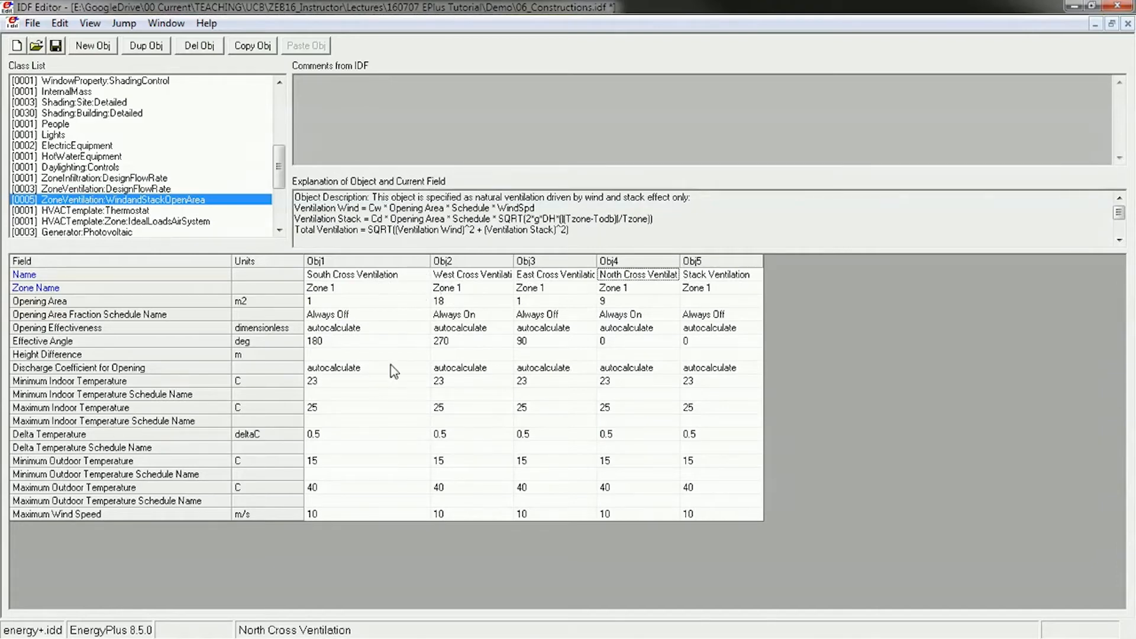
mouse_move(320, 326)
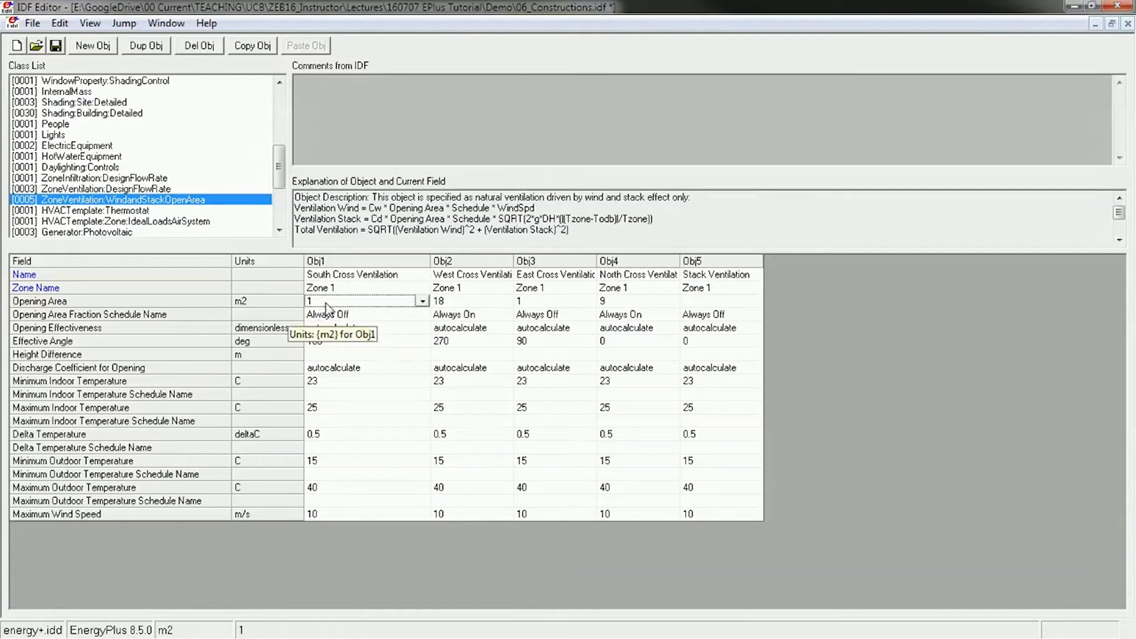
mouse_move(368, 316)
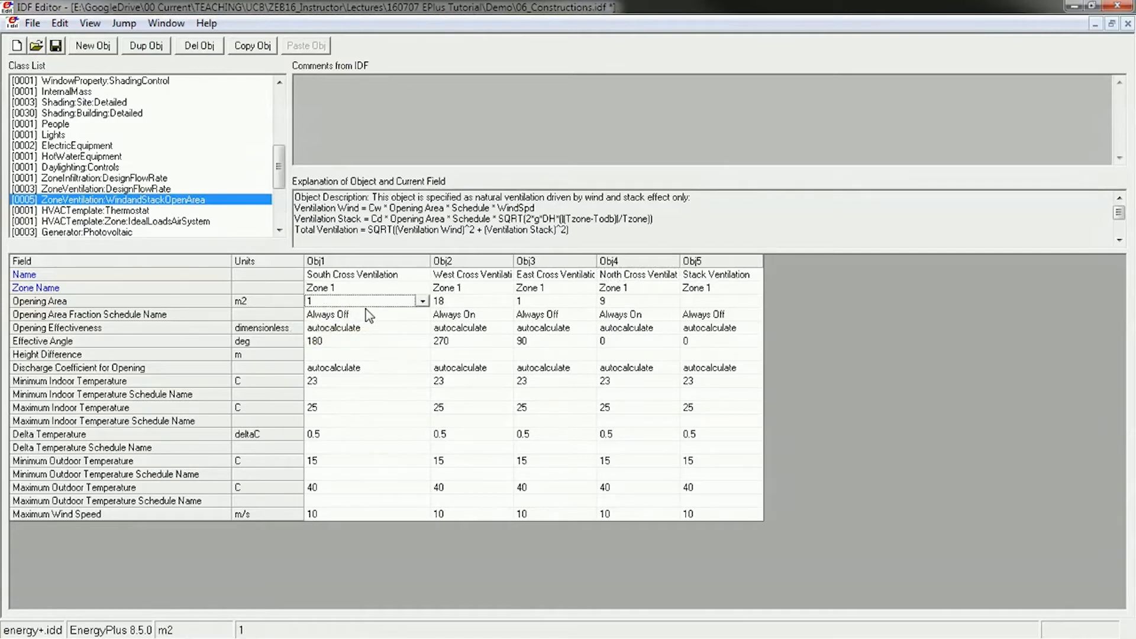
mouse_move(366, 313)
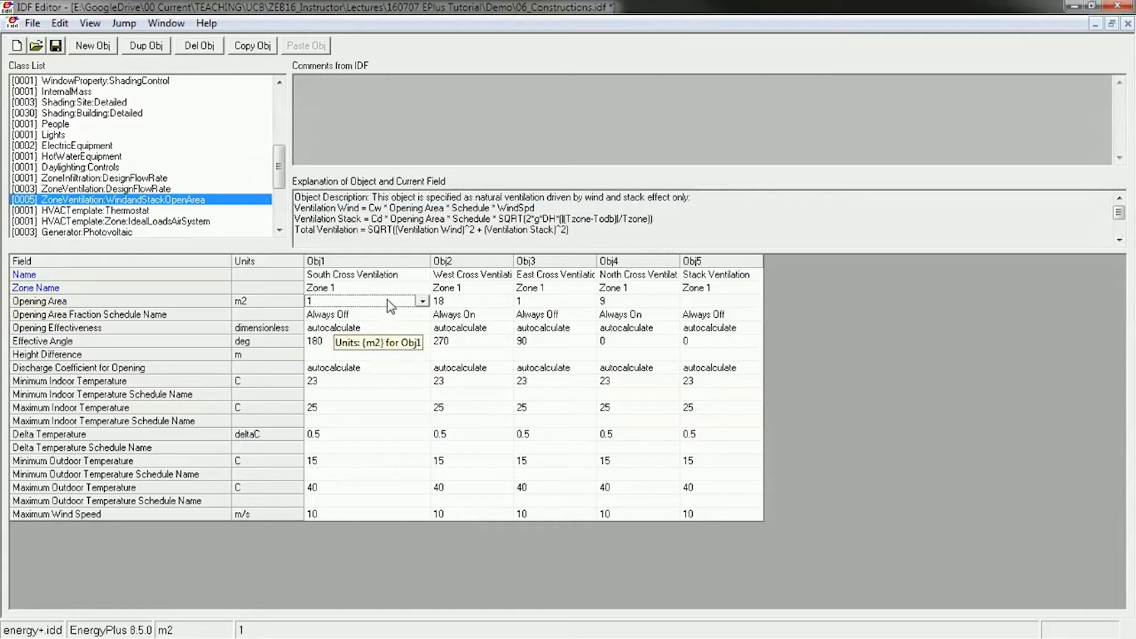
mouse_move(443, 530)
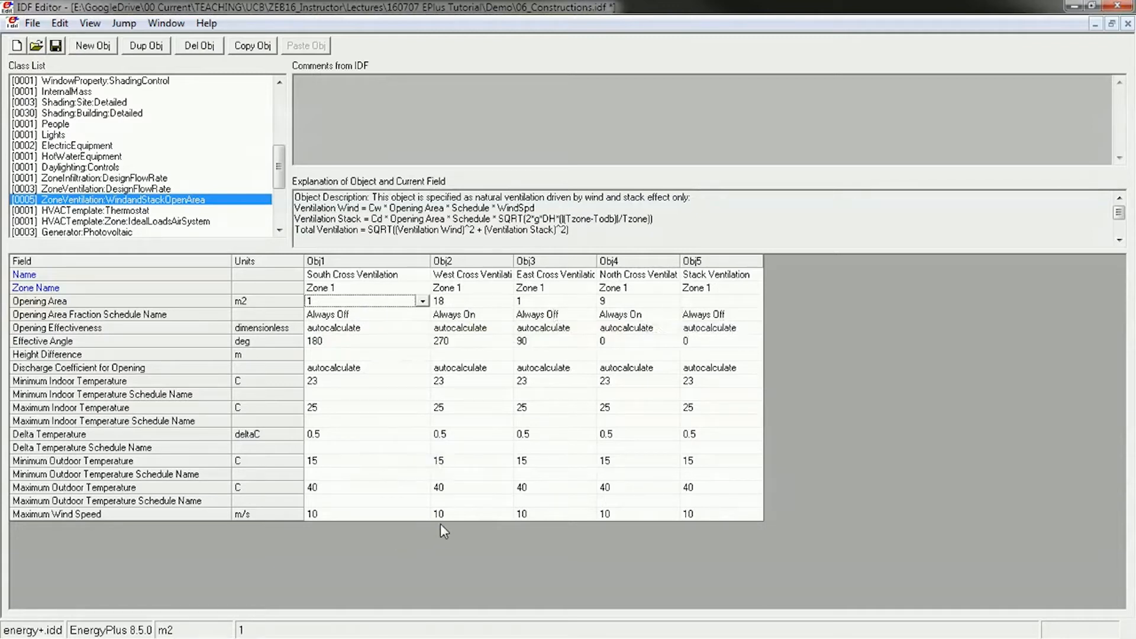
mouse_move(333, 342)
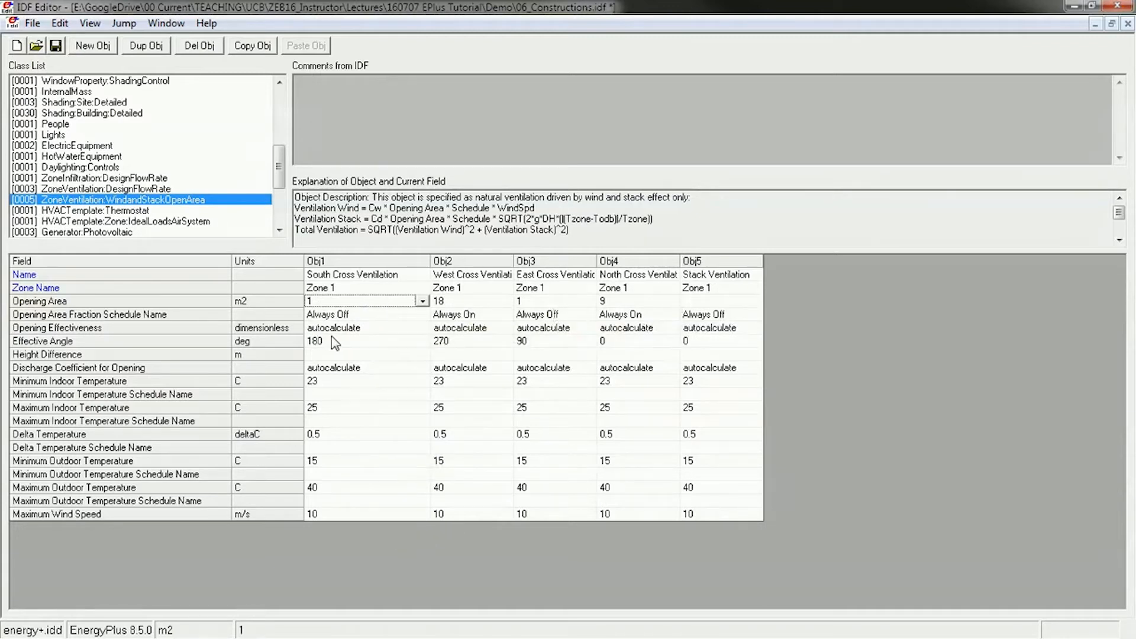
left_click(470, 340)
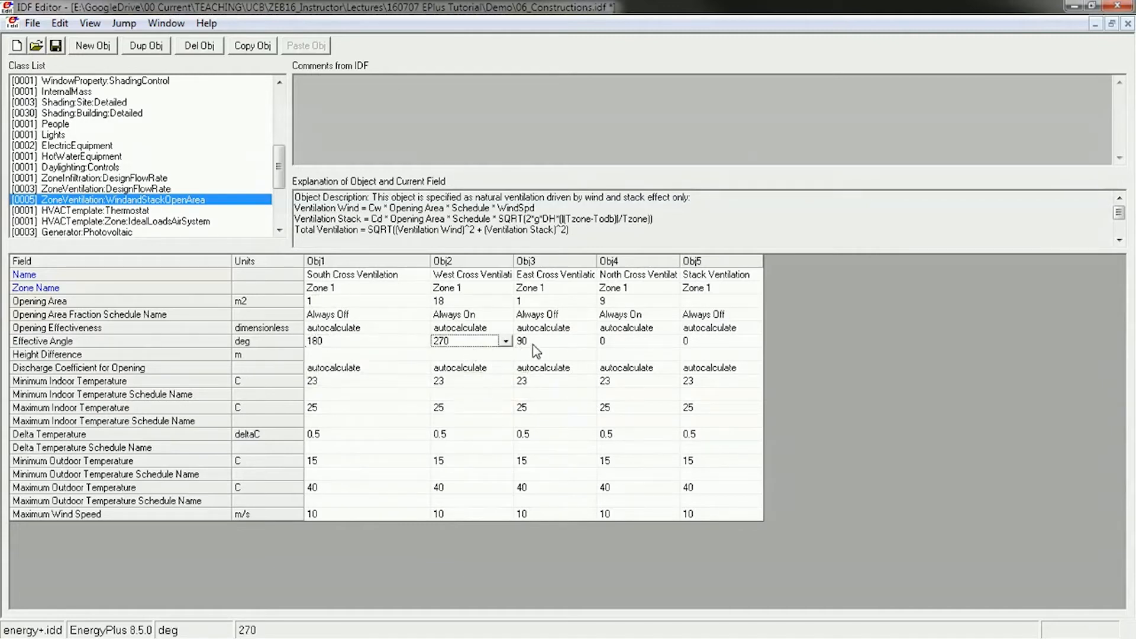
left_click(630, 341)
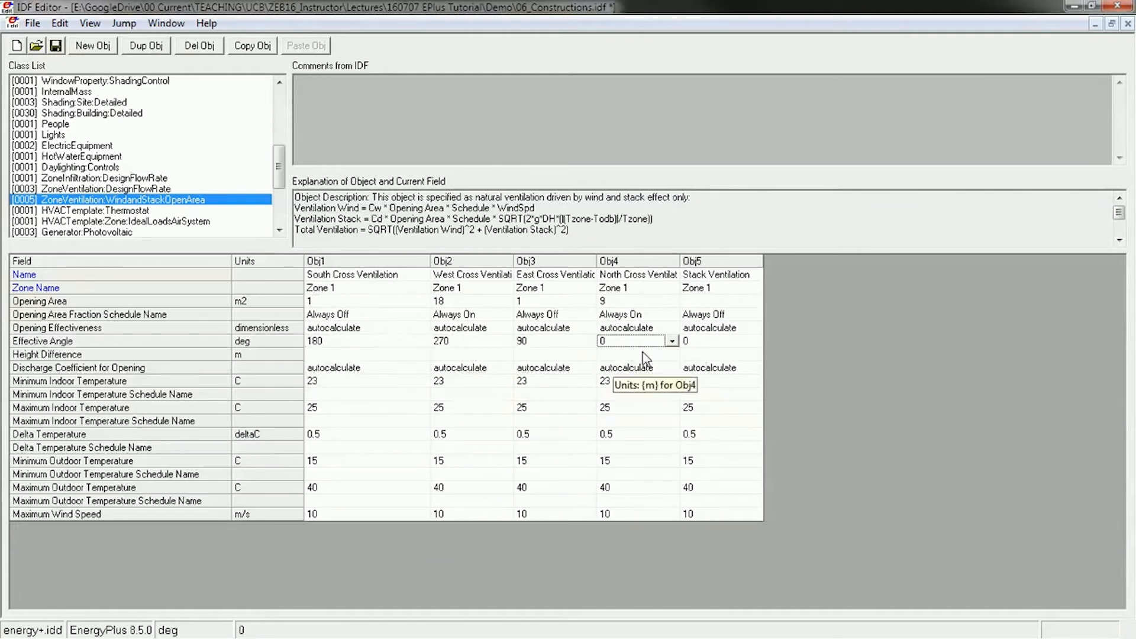
left_click(669, 341)
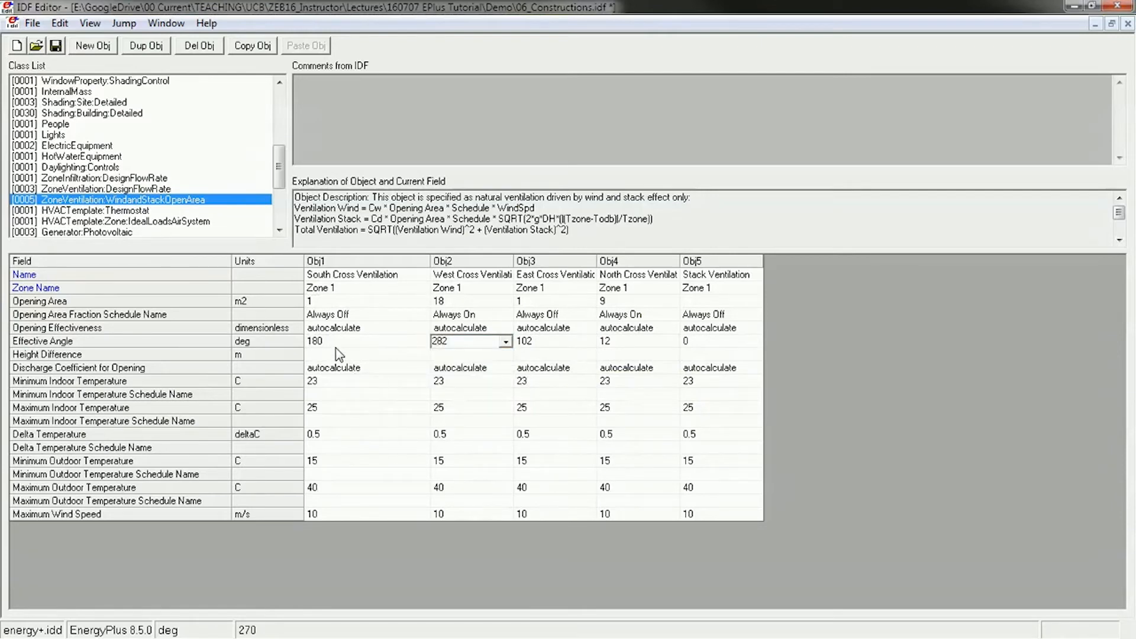
left_click(421, 342)
type("192")
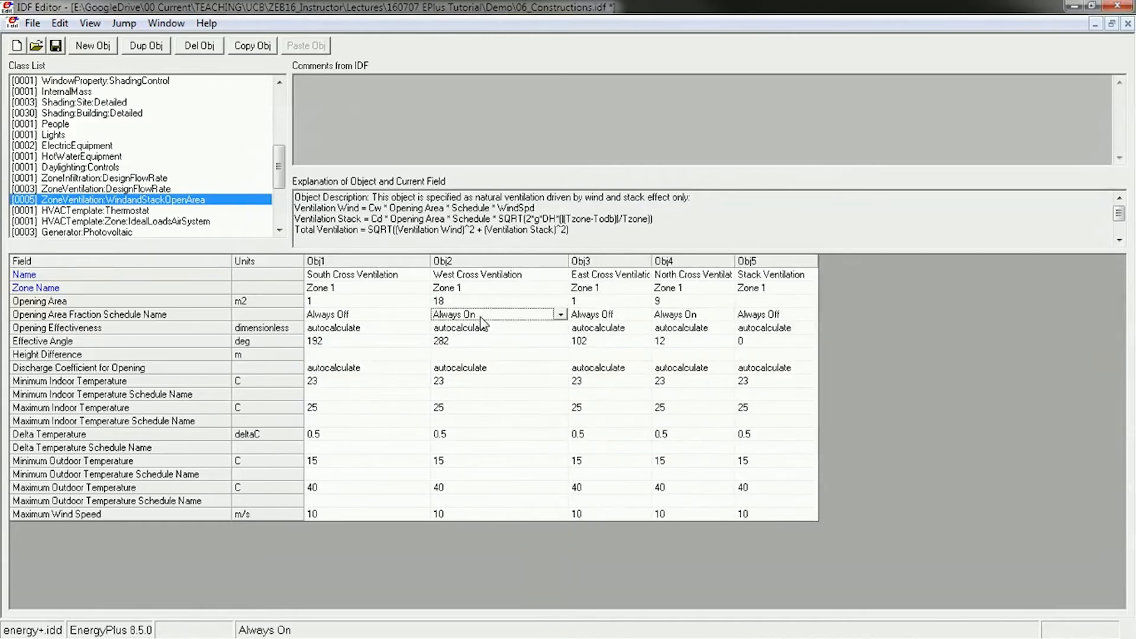
left_click(674, 314)
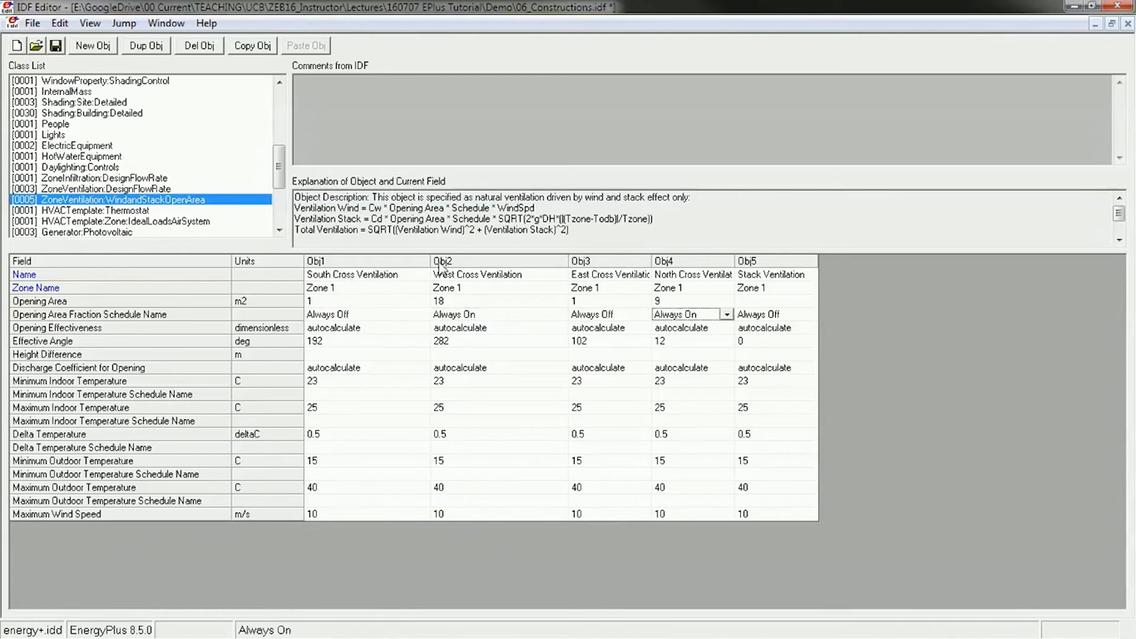
mouse_move(764, 268)
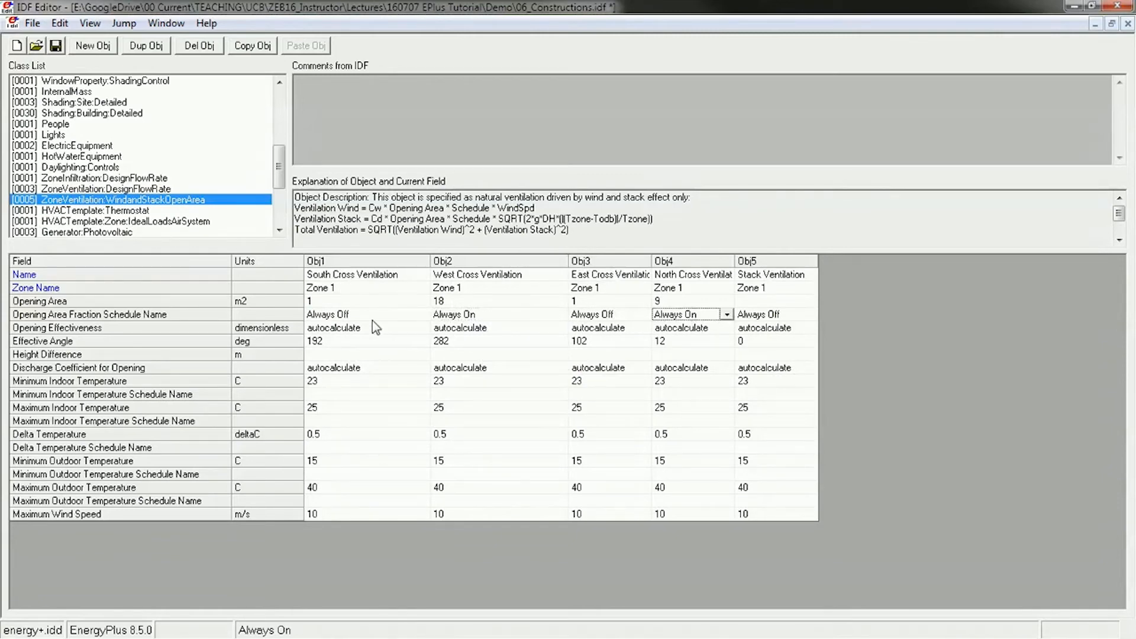
left_click(771, 300)
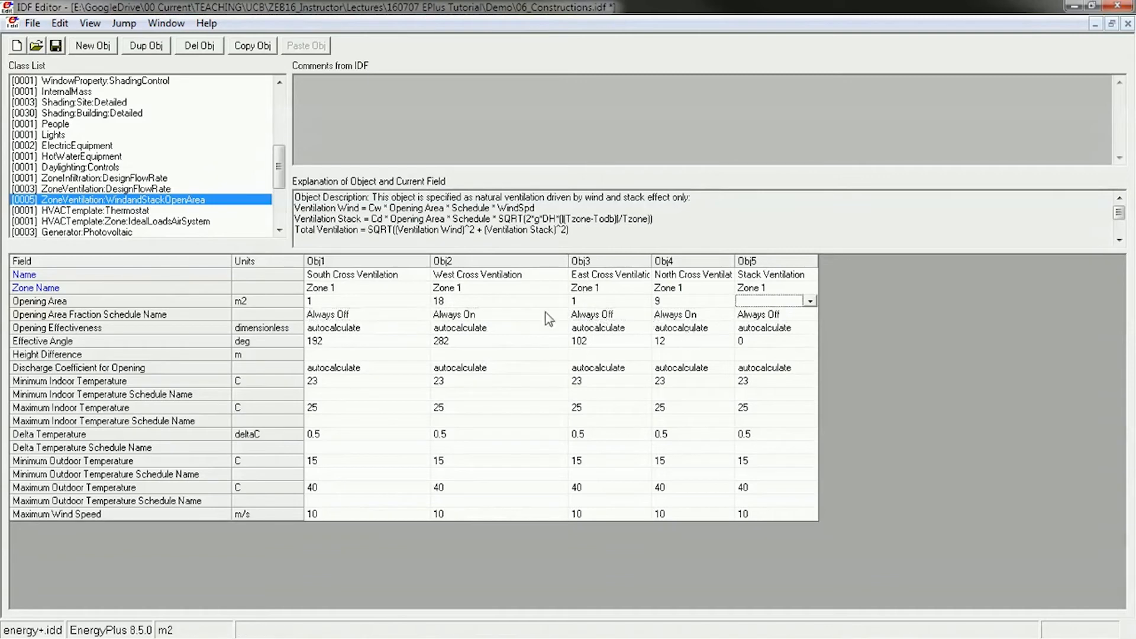
left_click(493, 314)
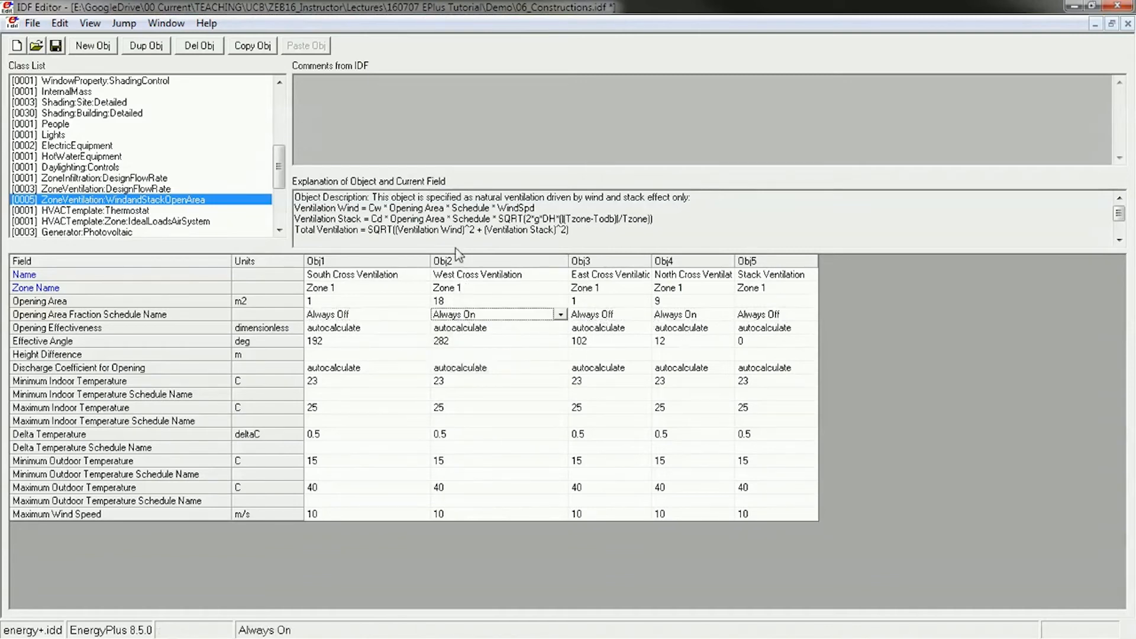
left_click(493, 300)
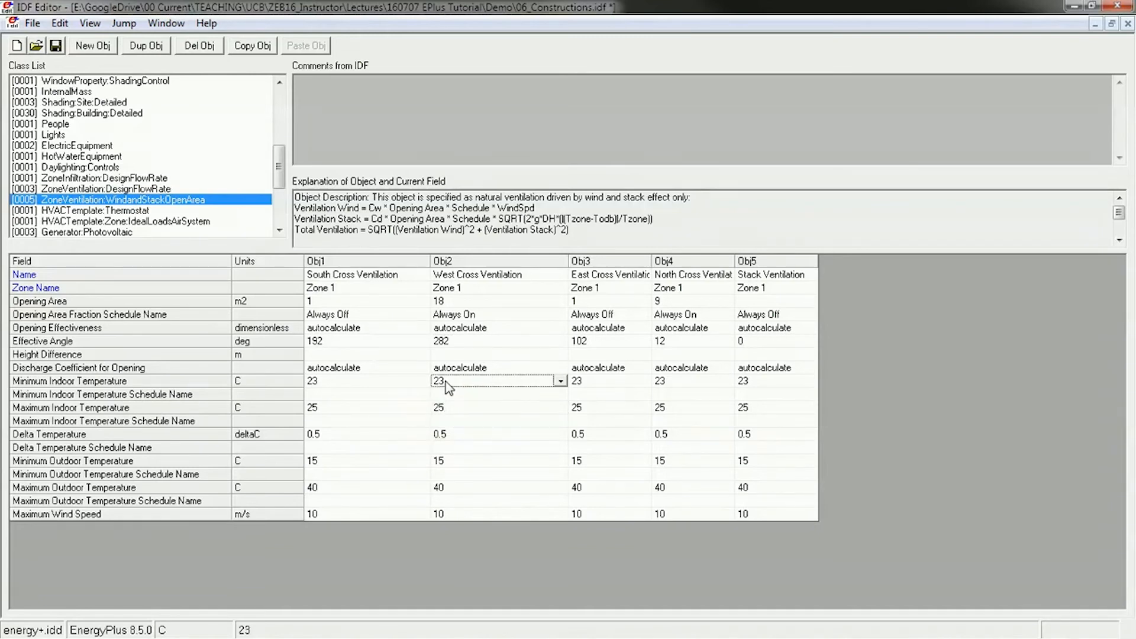
mouse_move(464, 384)
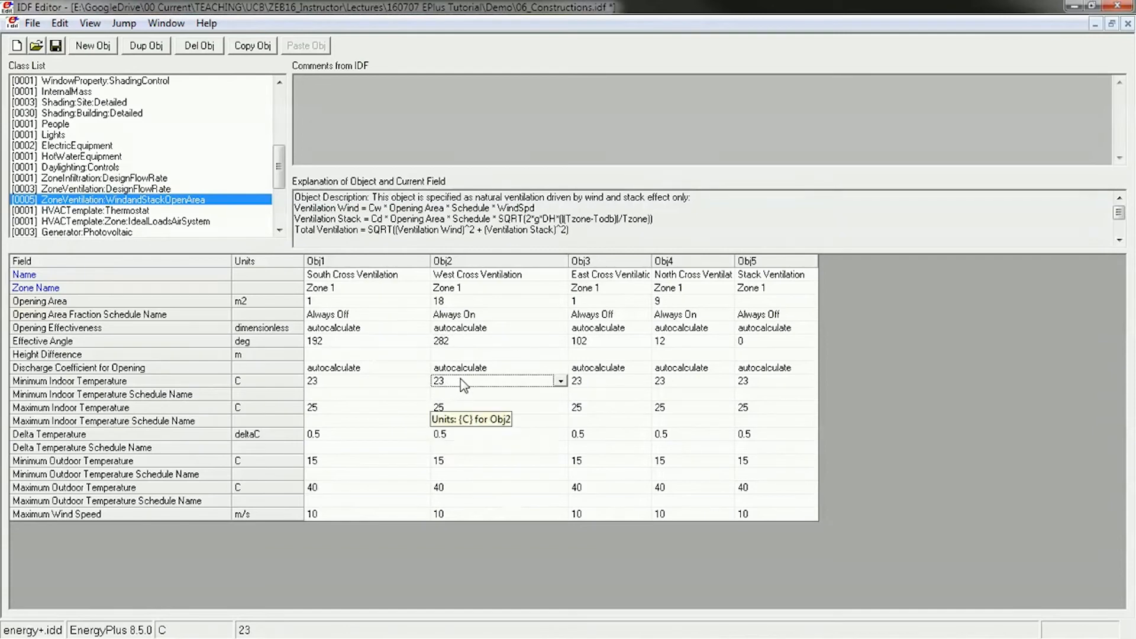
mouse_move(448, 409)
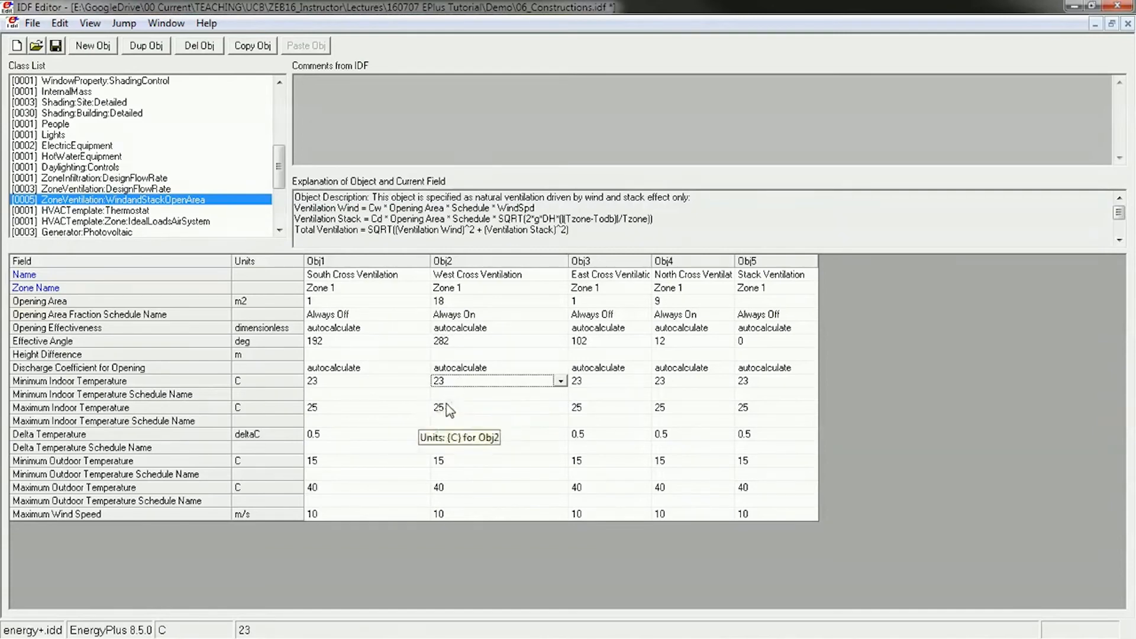
mouse_move(465, 424)
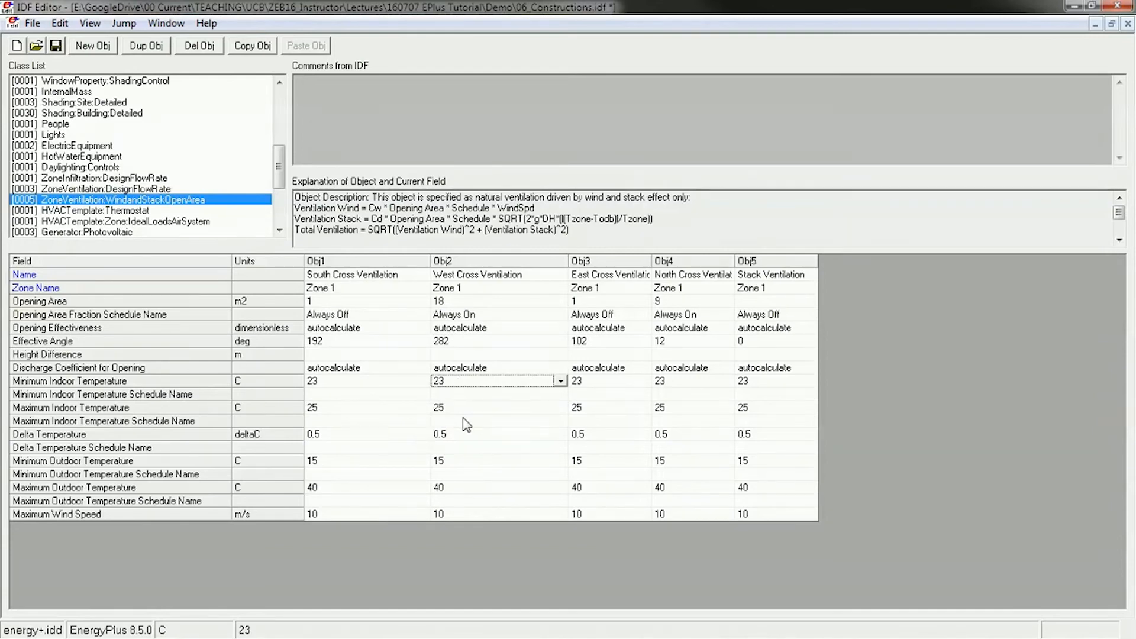
Change the West Cross Ventilation maximum indoor temperature from 25 to 30 °C, leaving the others at 25.
left_click(493, 407)
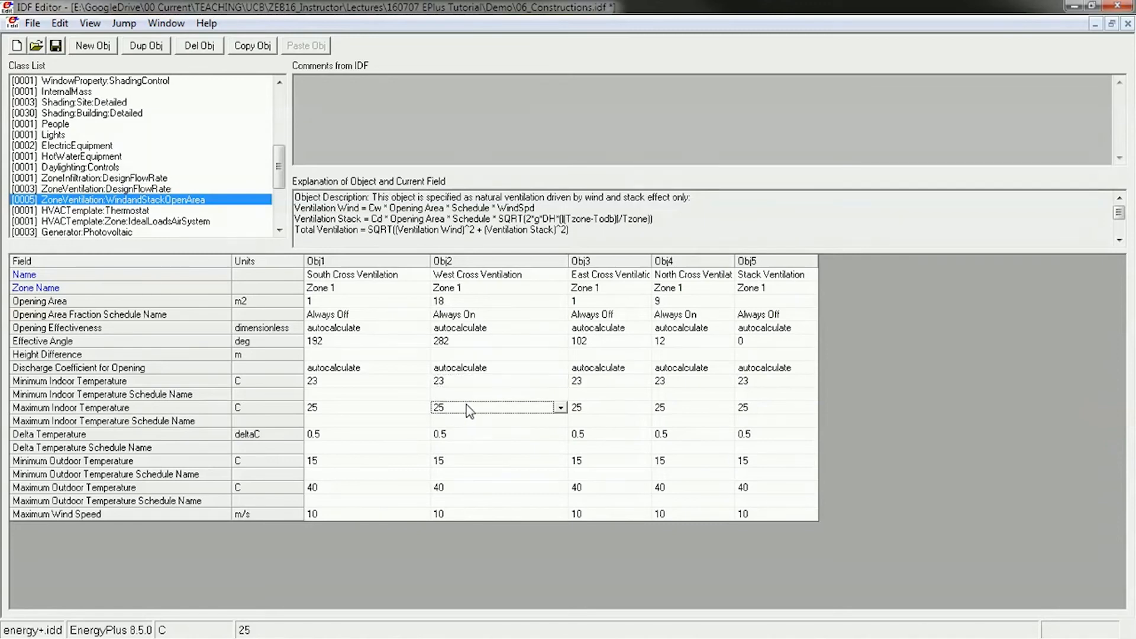
mouse_move(484, 433)
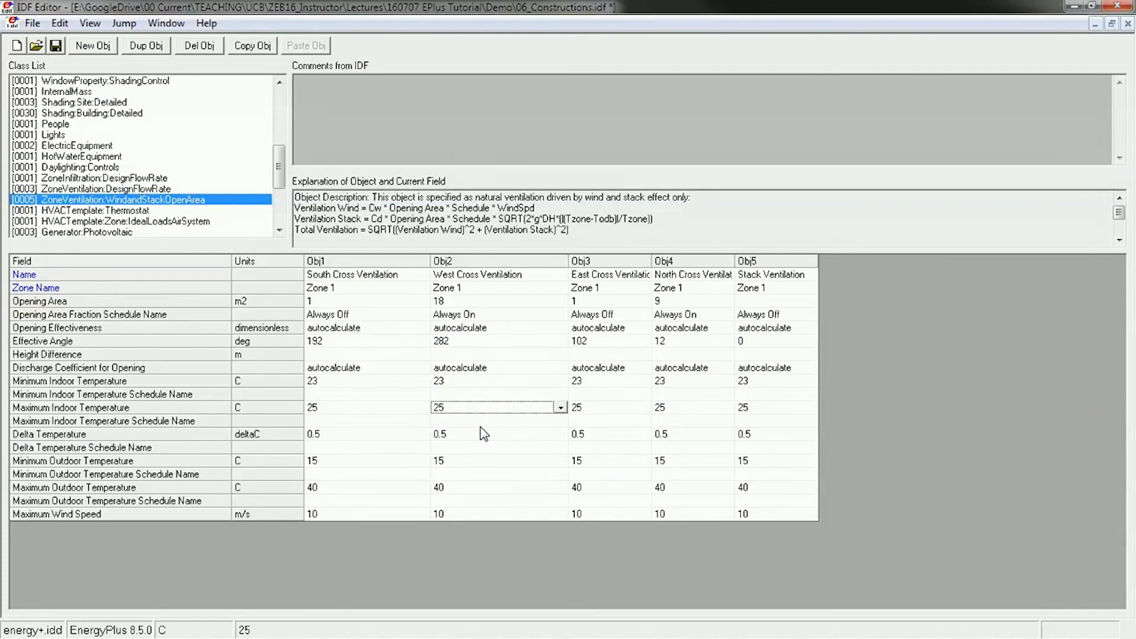
left_click(559, 407)
type("30")
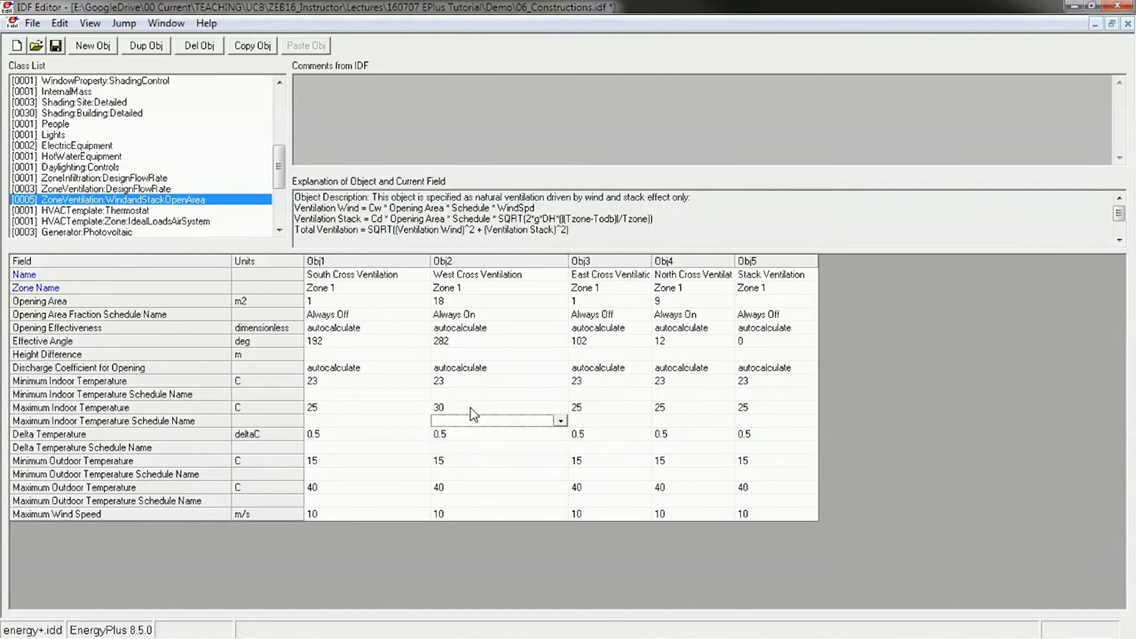
left_click(498, 407)
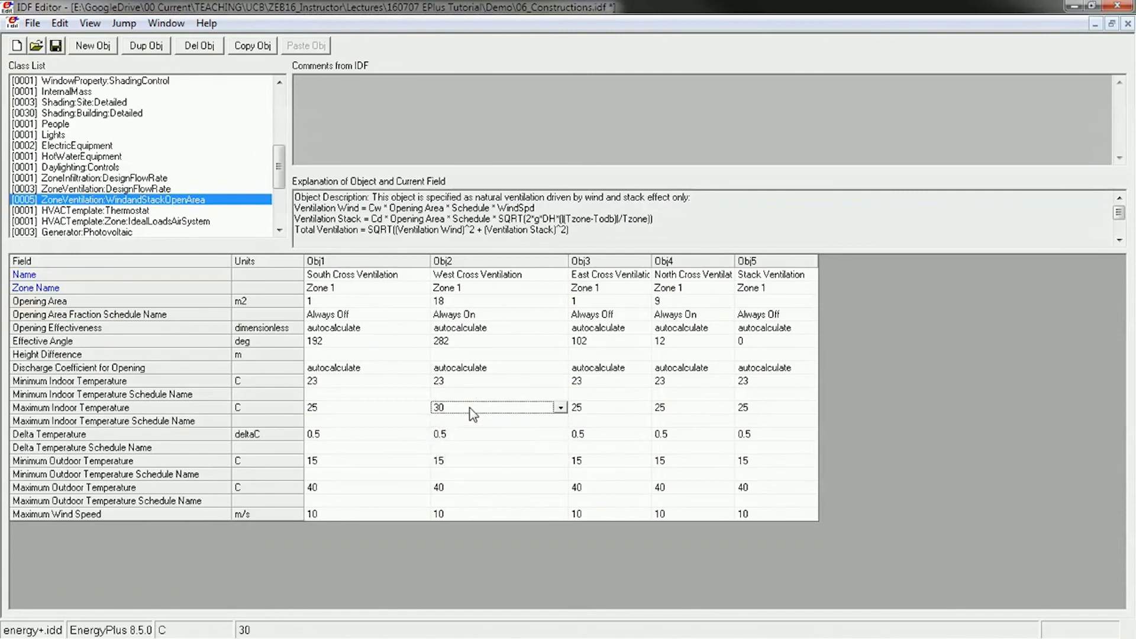